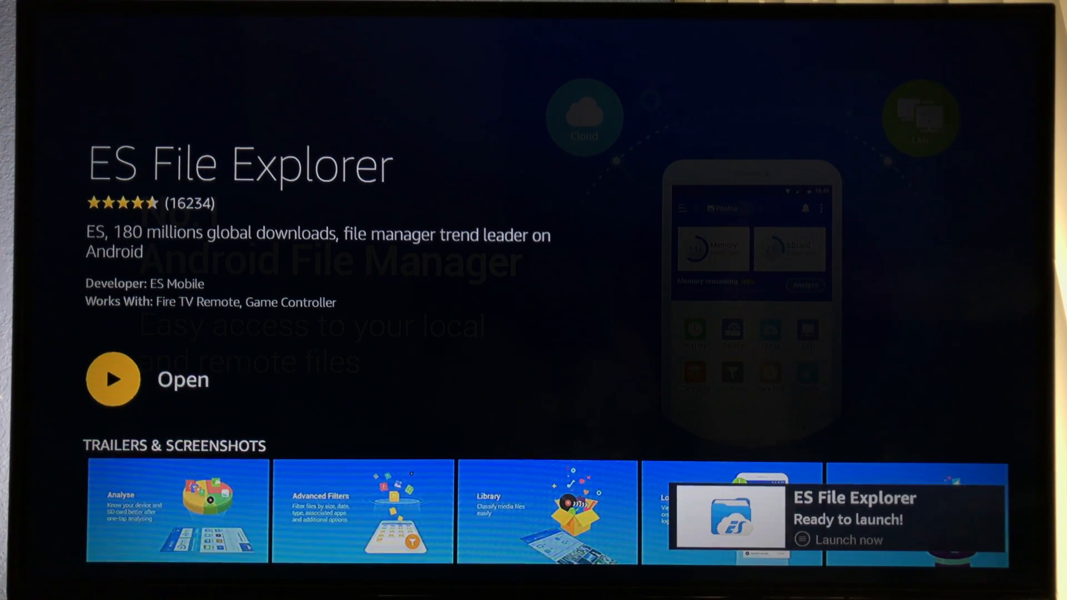
Step: Launch ES File Explorer from its Fire TV app page to reach the home screen
click(112, 379)
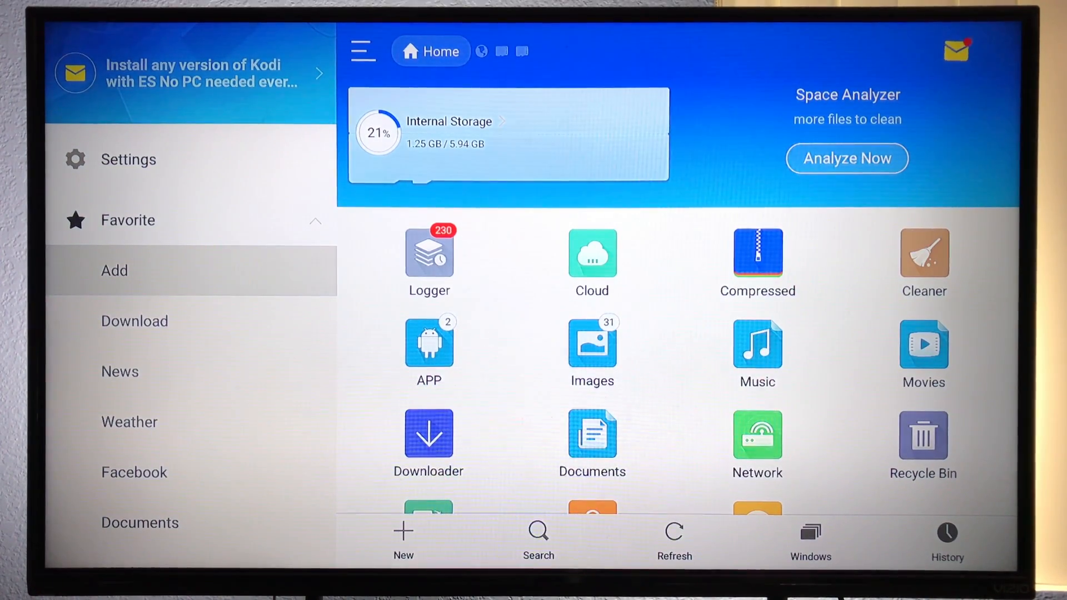
click(114, 270)
text(http)
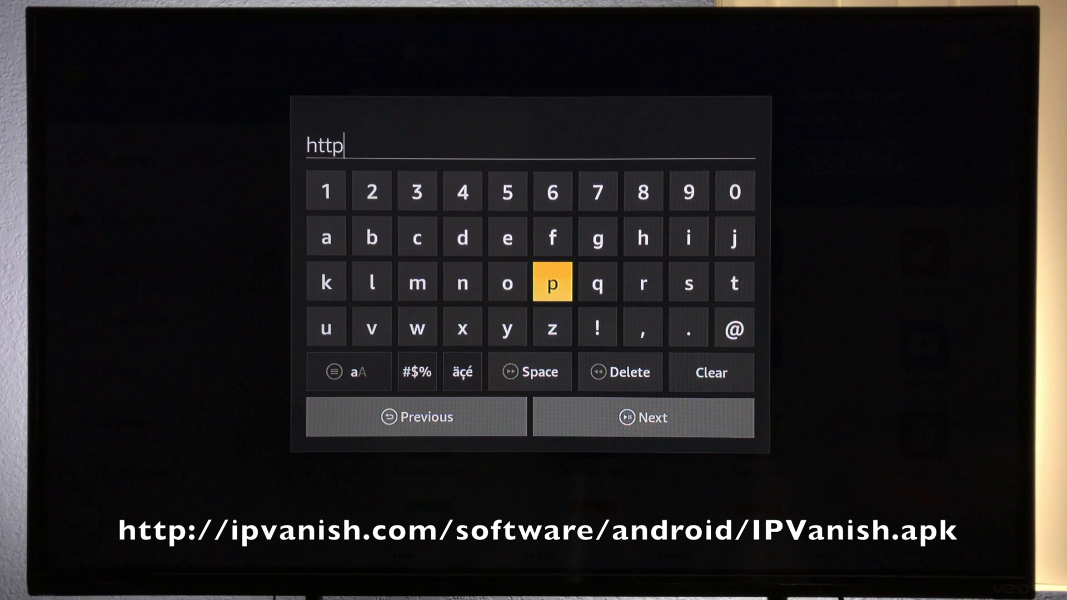
click(415, 372)
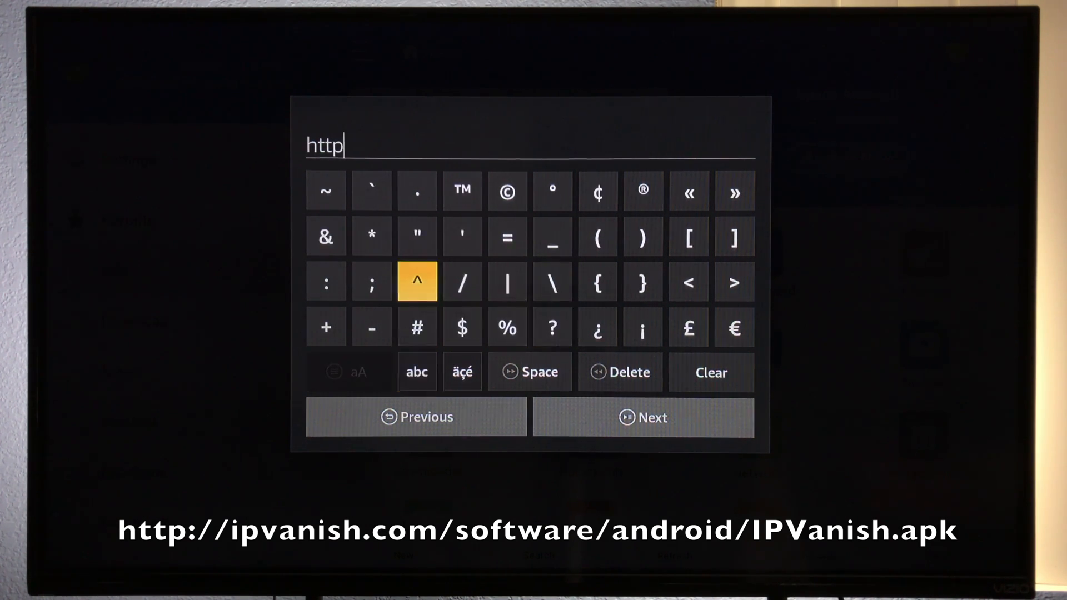
click(461, 282)
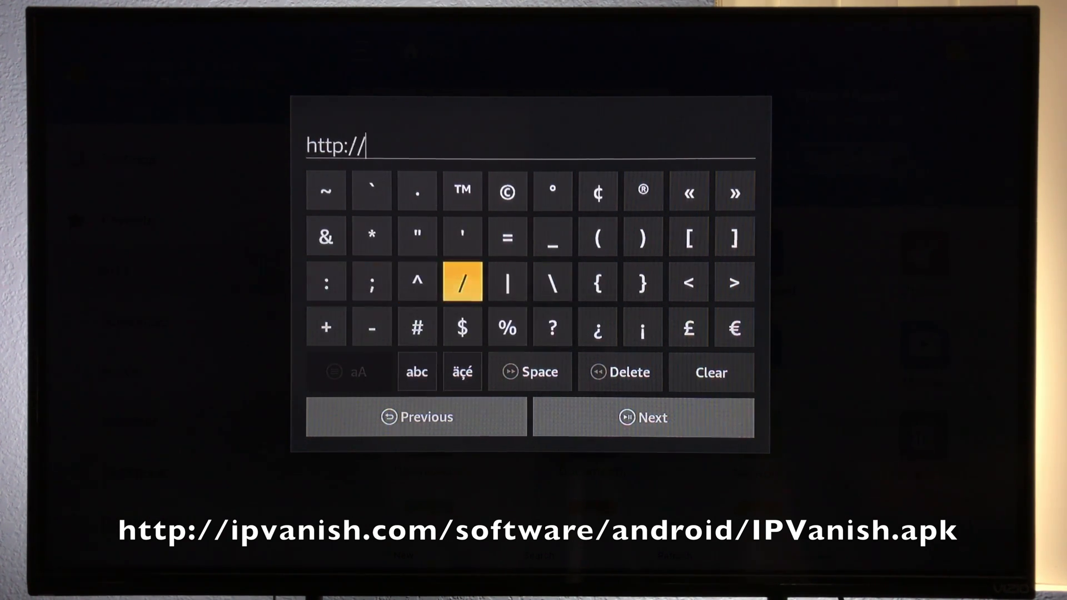
click(416, 372)
text(i)
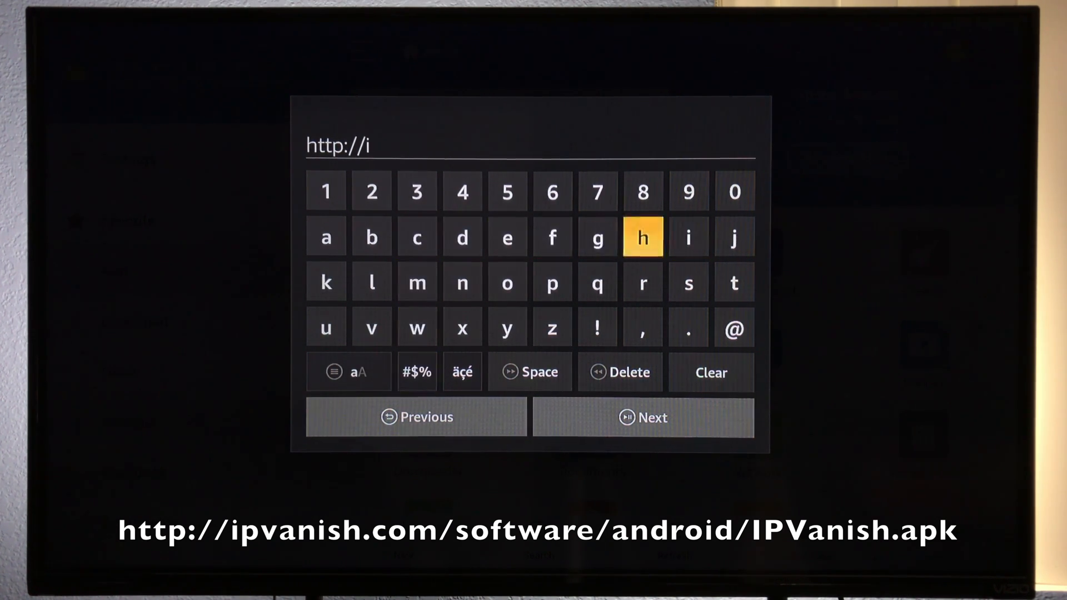
click(372, 327)
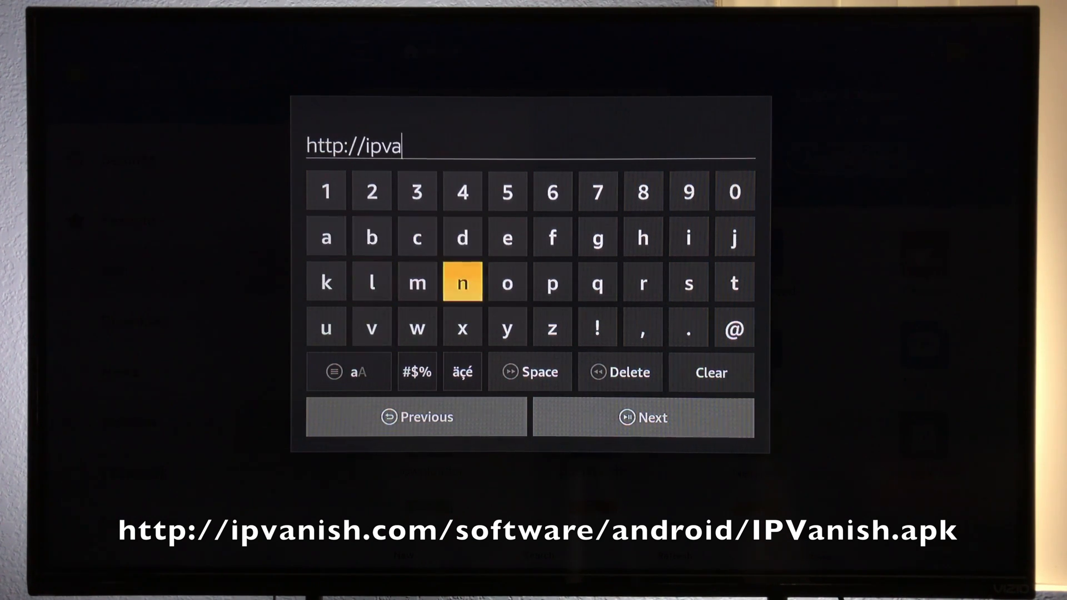
click(642, 236)
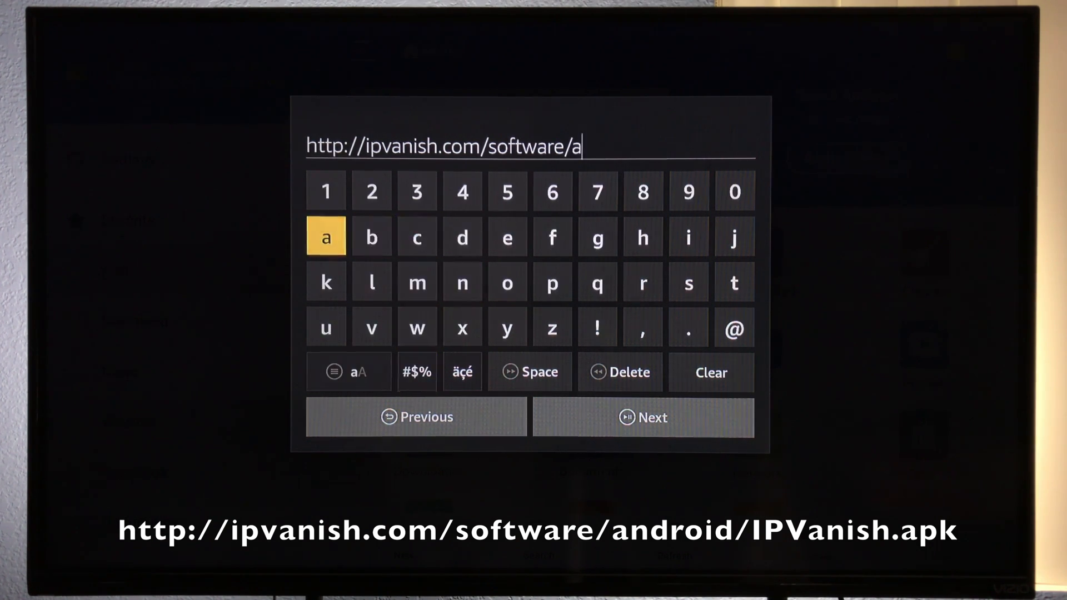
Step: Complete the IPVanish.apk download address and confirm it with Next
click(462, 237)
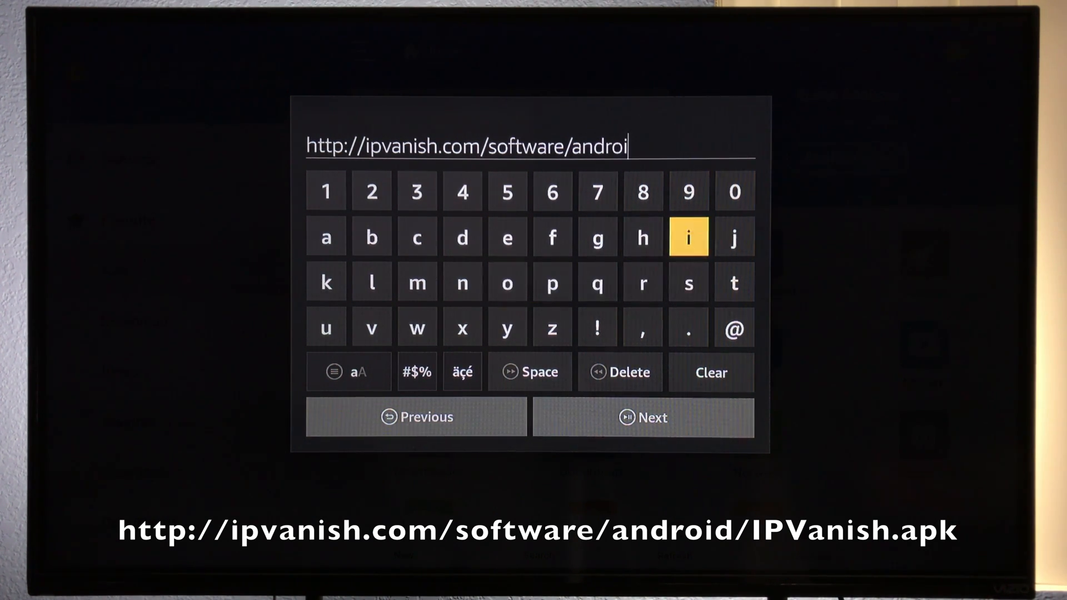
click(416, 372)
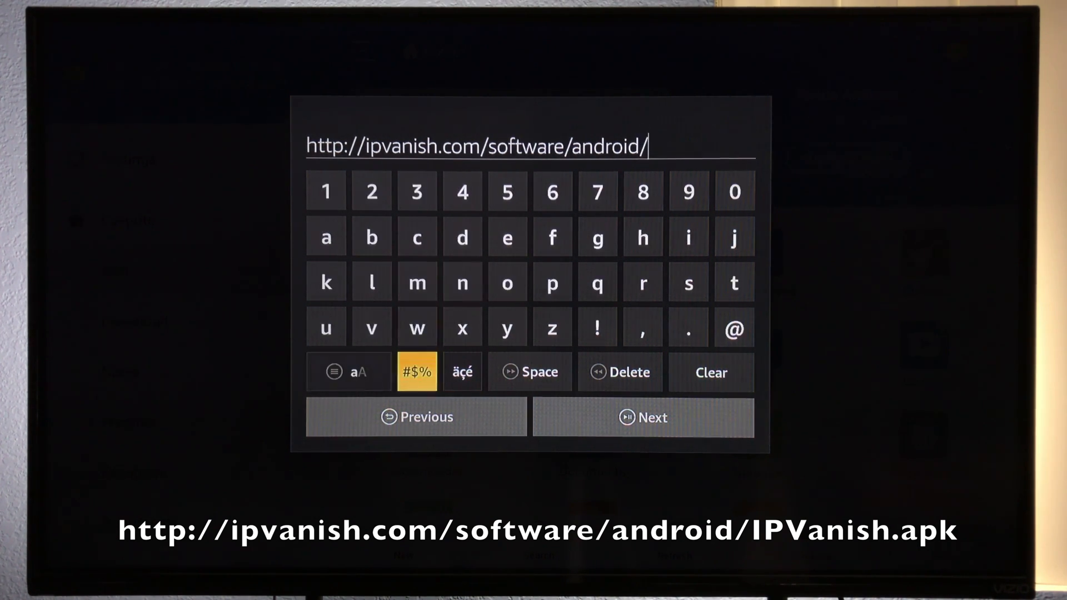
click(348, 372)
text(IPV)
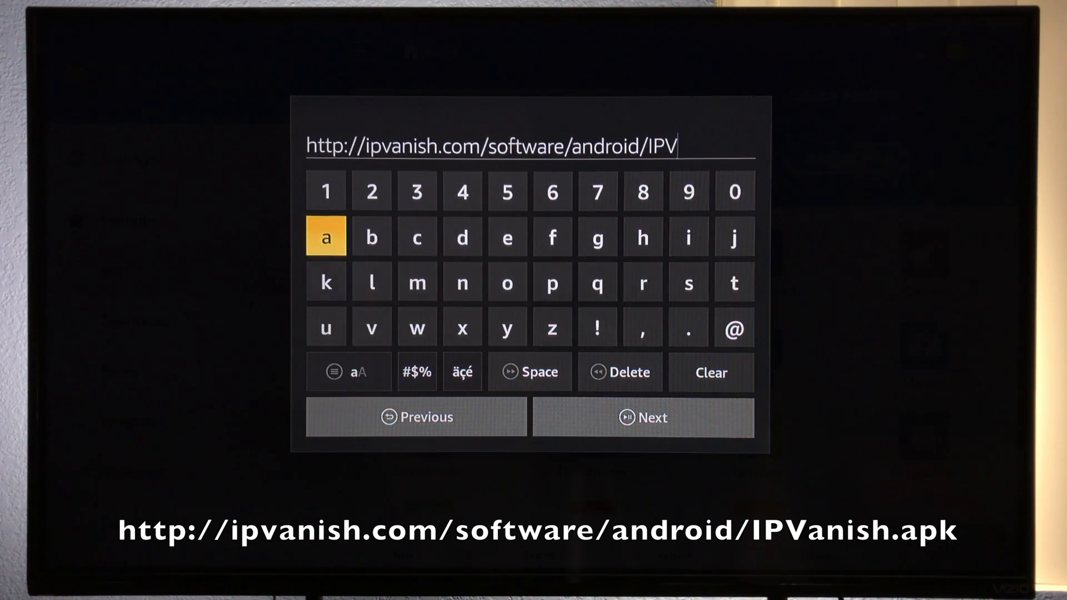
click(688, 282)
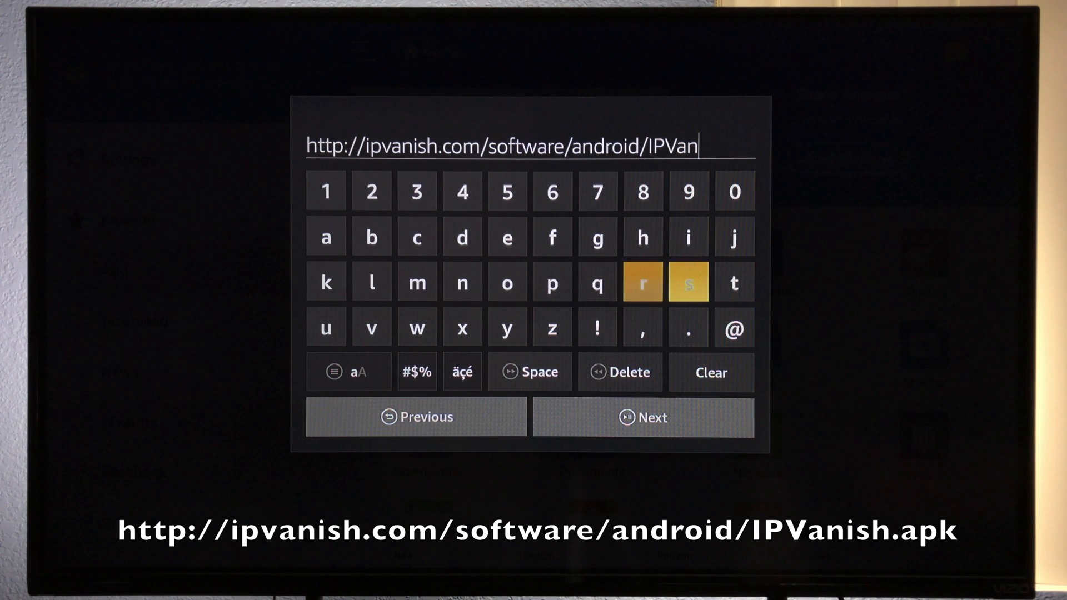
click(688, 283)
text(ish.apk)
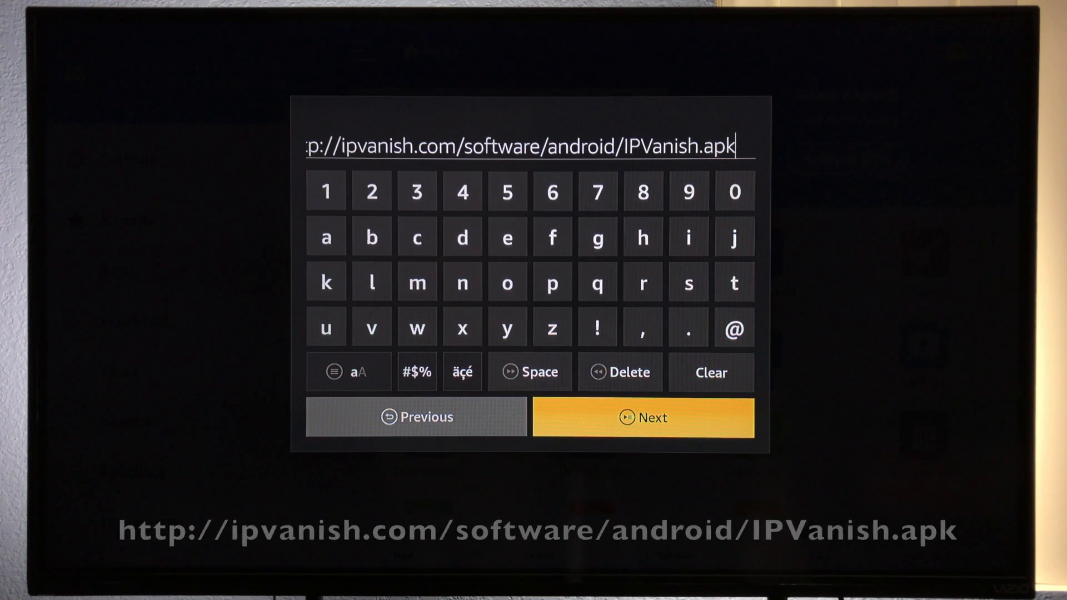
click(643, 418)
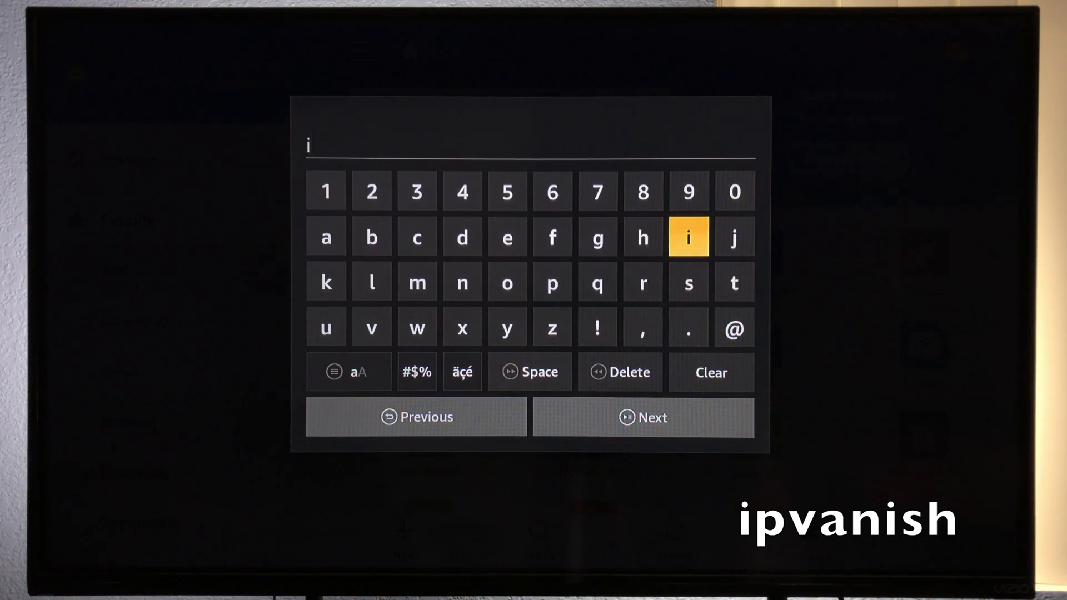
Step: Name the favorite 'ipvanish', add it, and move down the favorites to the new bookmark
click(371, 328)
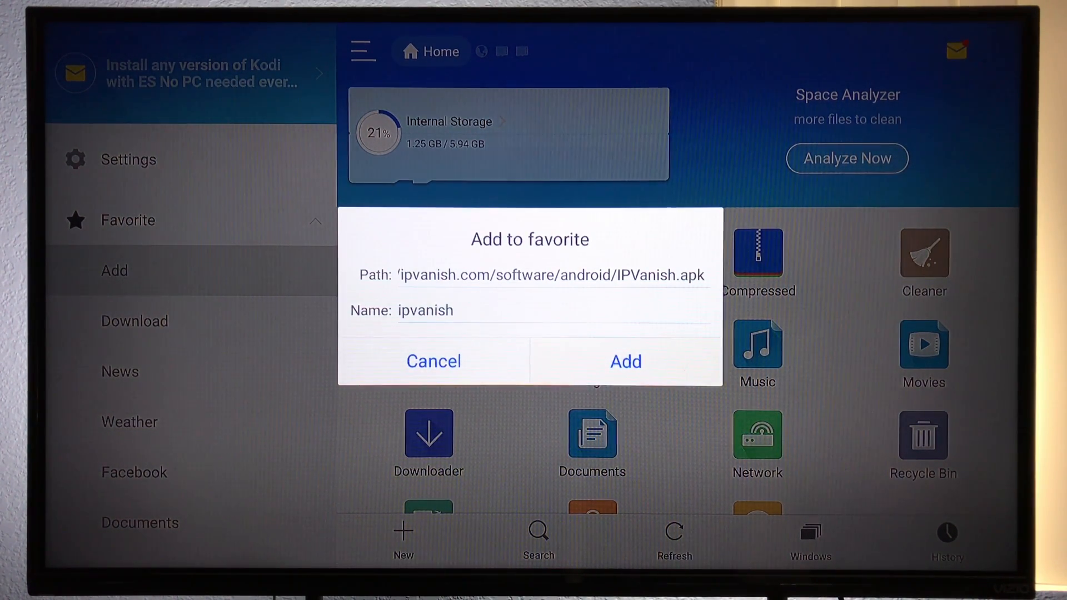
click(624, 361)
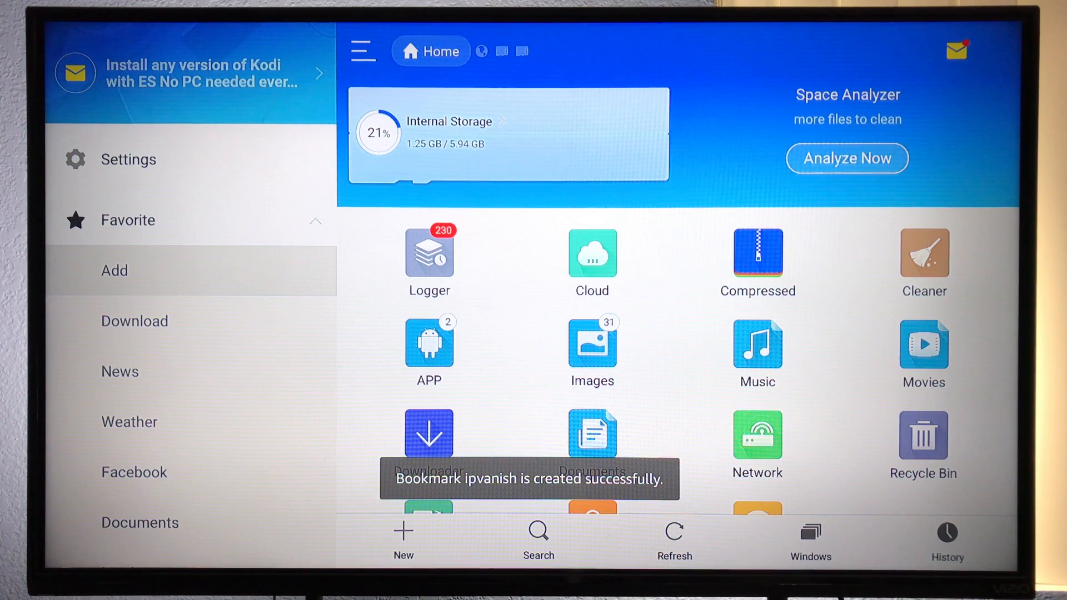
click(120, 370)
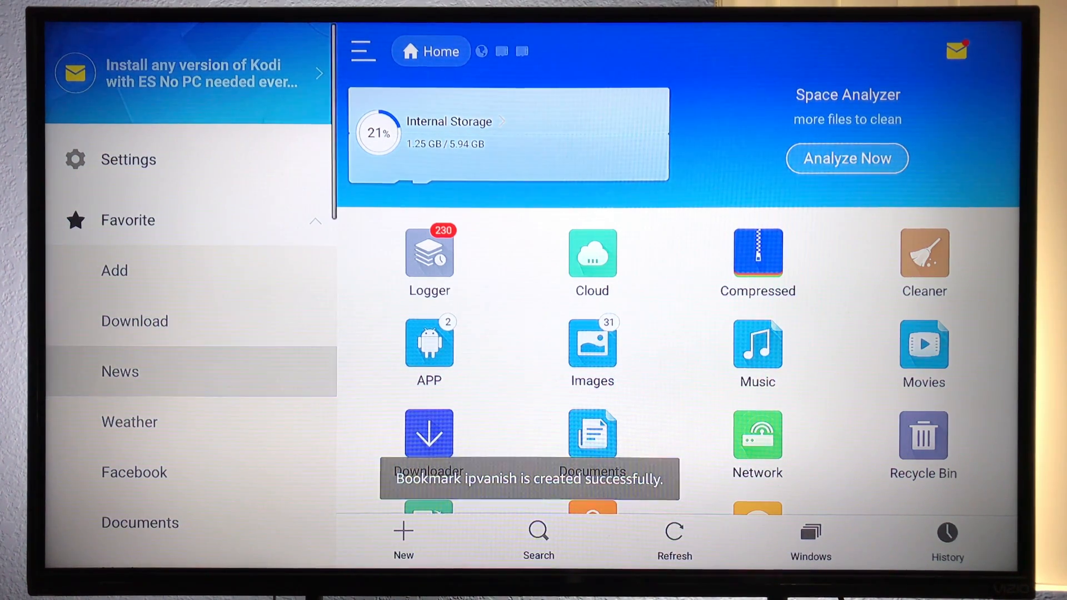
scroll(down, 3)
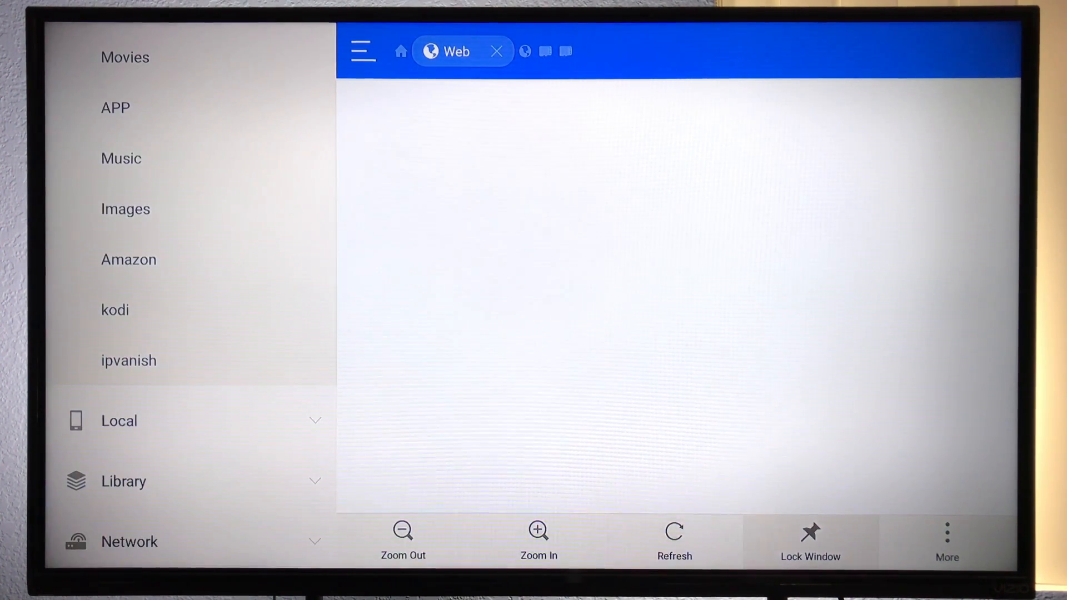
Step: Show the extra page options on the ipvanish web tab after the APK download
click(946, 541)
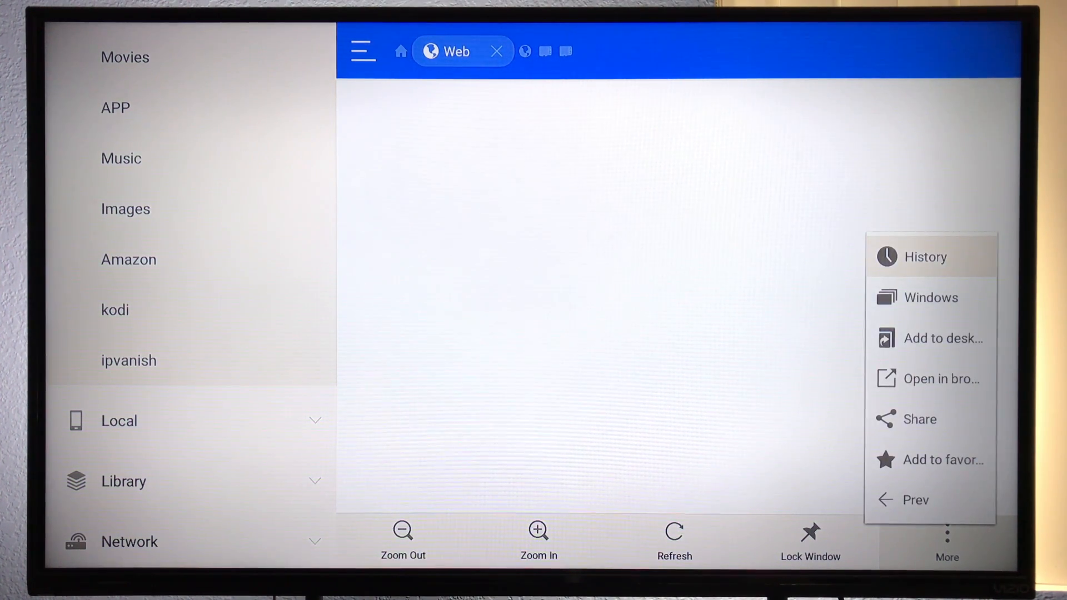
mouse_move(942, 378)
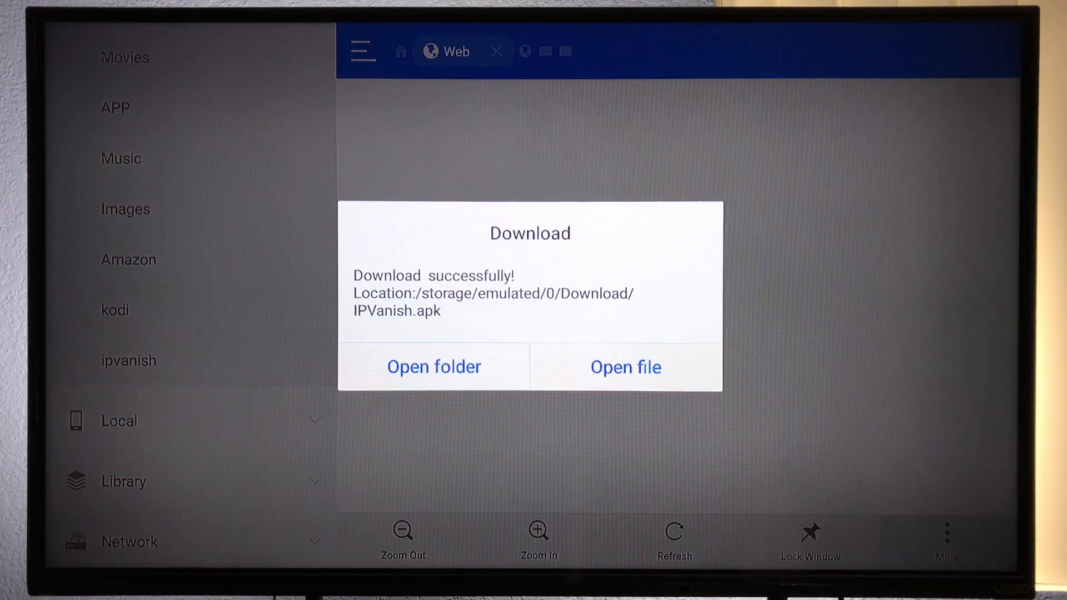
Step: Install IPVanish from the downloaded APK, accepting permissions, and launch it to the login screen
click(625, 367)
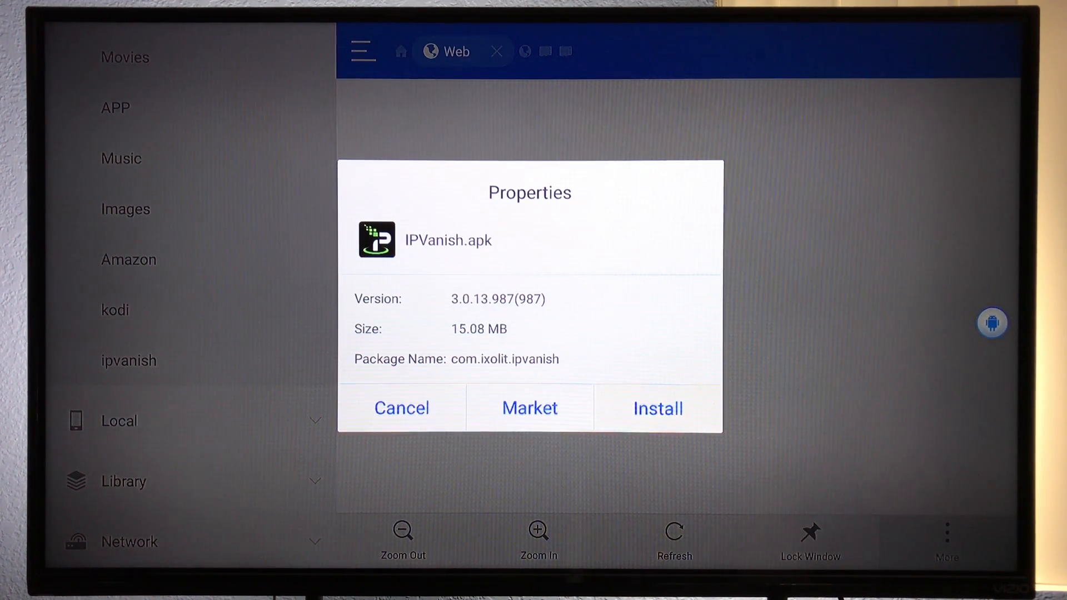
click(657, 407)
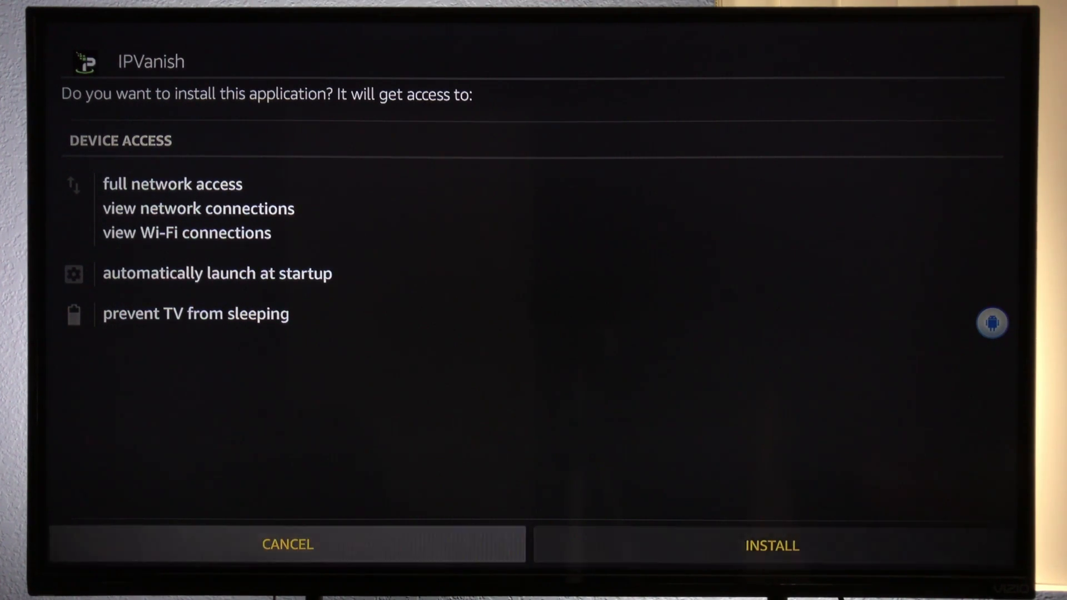
click(772, 545)
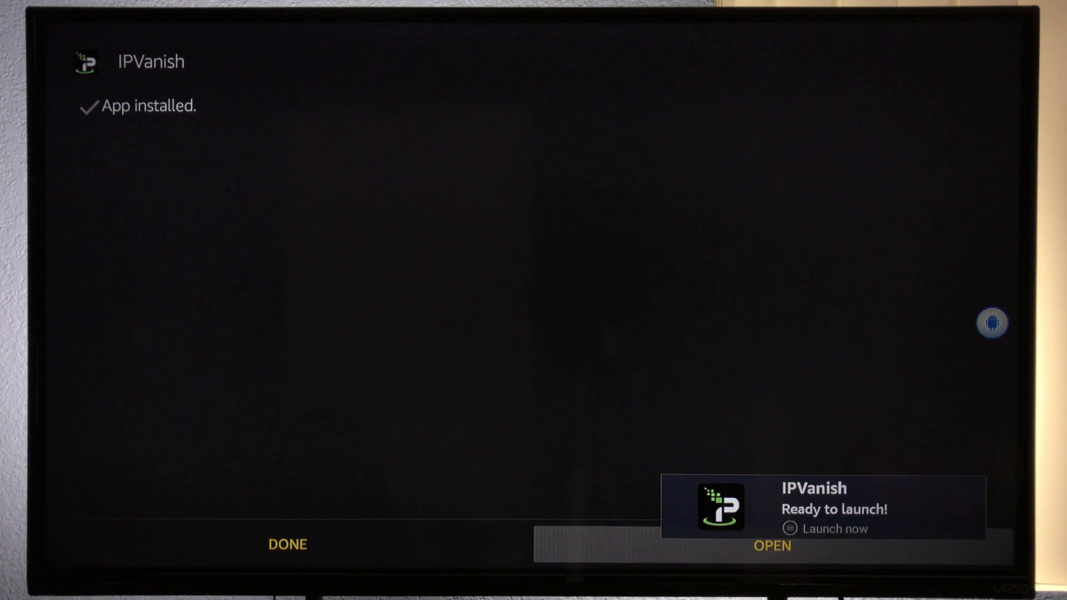
click(771, 545)
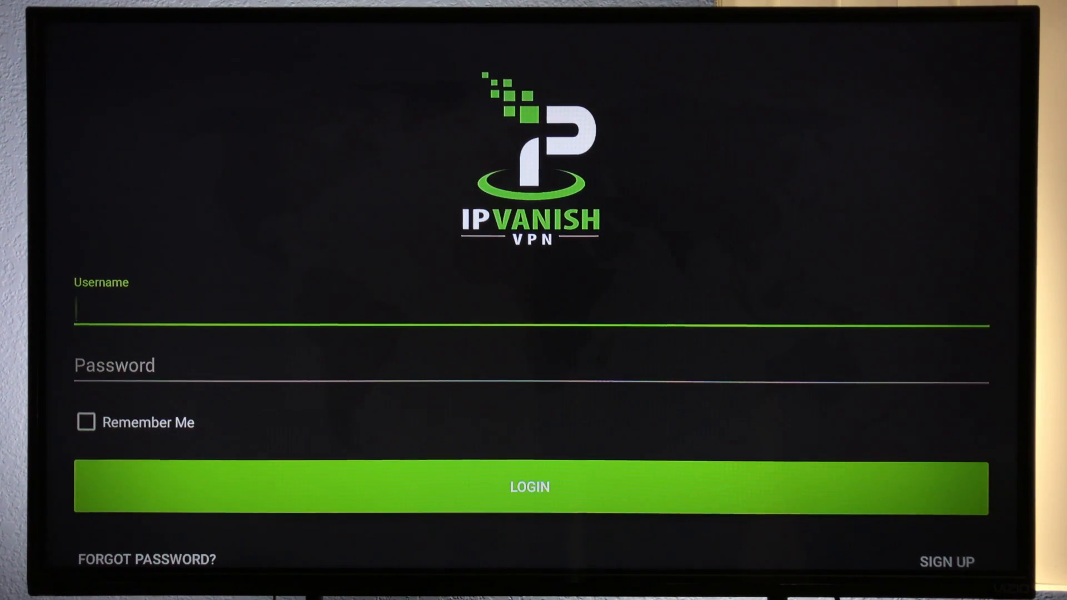
Step: Sign in to IPVanish, skip the tutorial, connect, and accept the VPN connection request
click(530, 487)
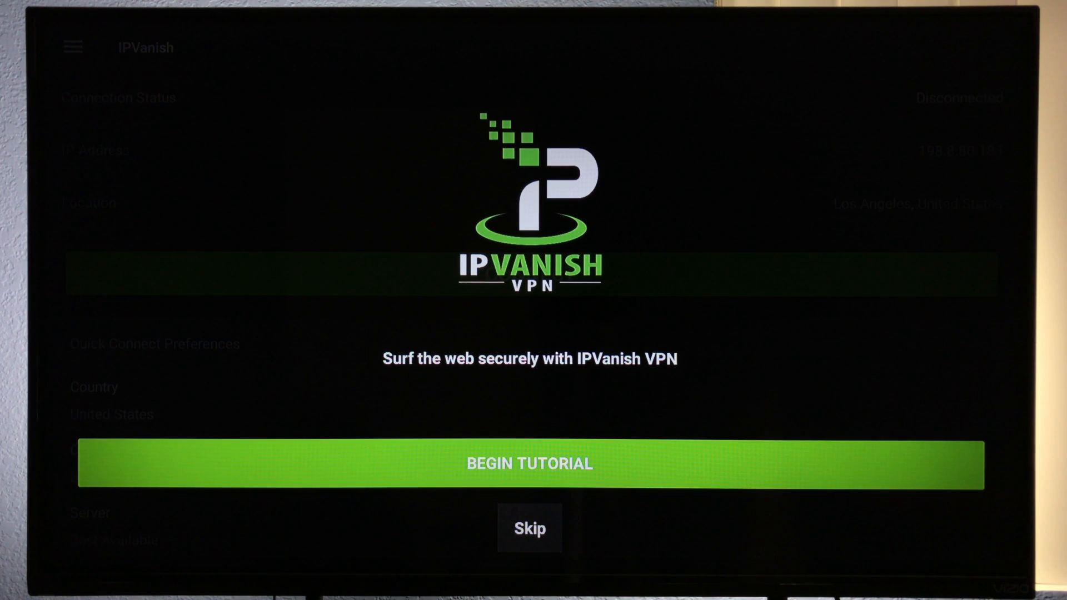
click(530, 528)
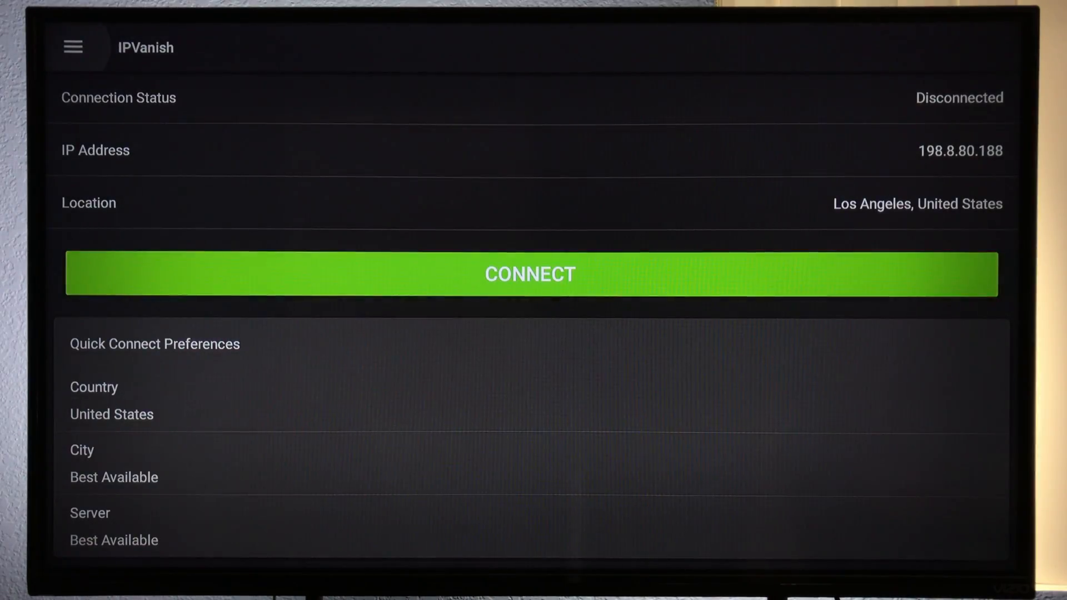
click(529, 274)
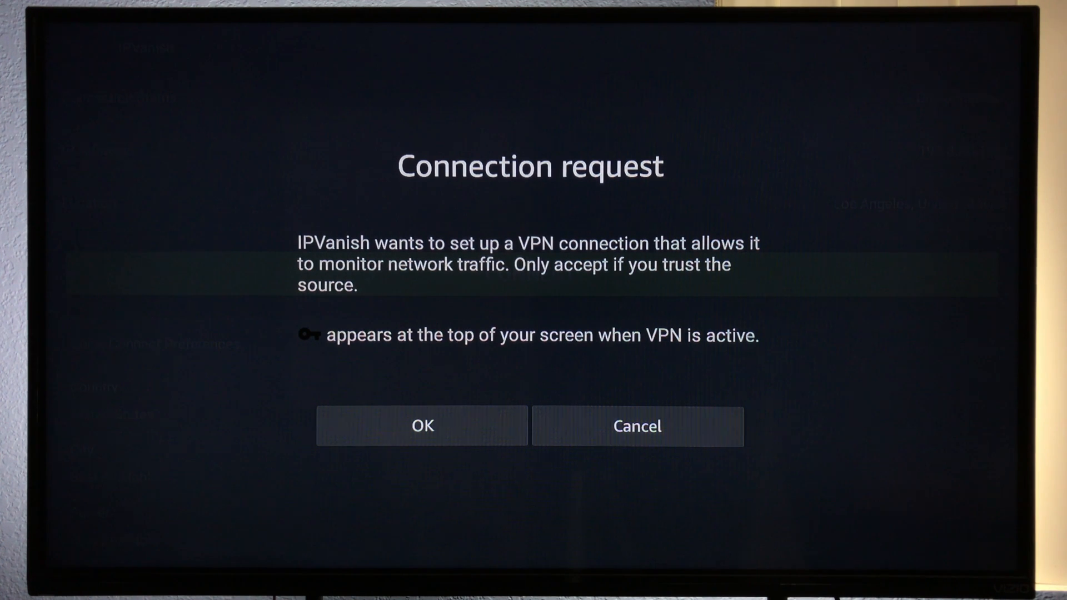
click(421, 426)
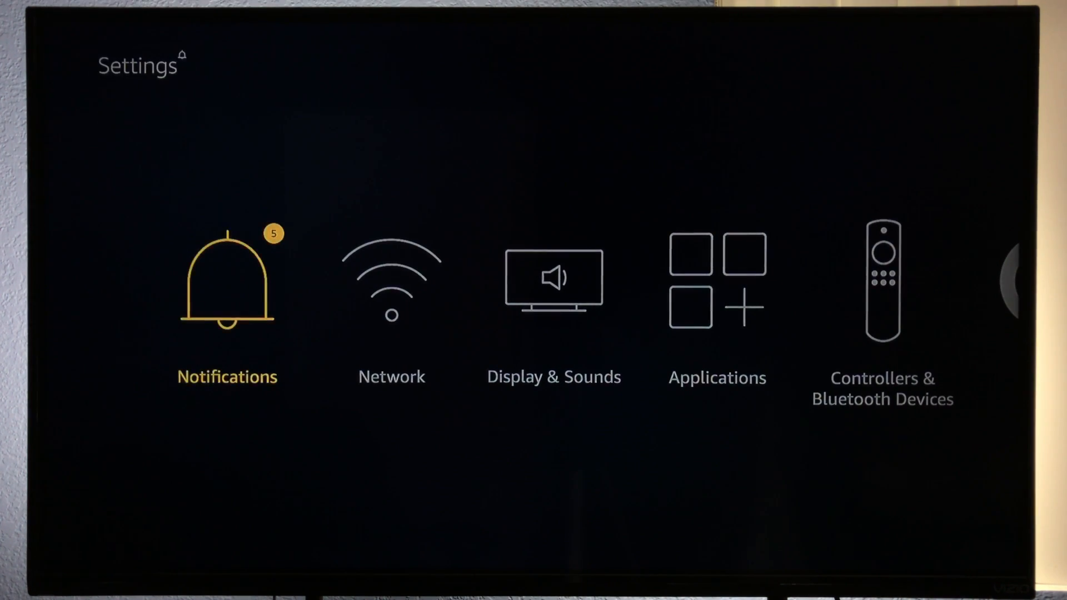
Step: Relaunch IPVanish from Manage Installed Applications to see it Connected via lax-a19.ipvanish.com
scroll(right, 3)
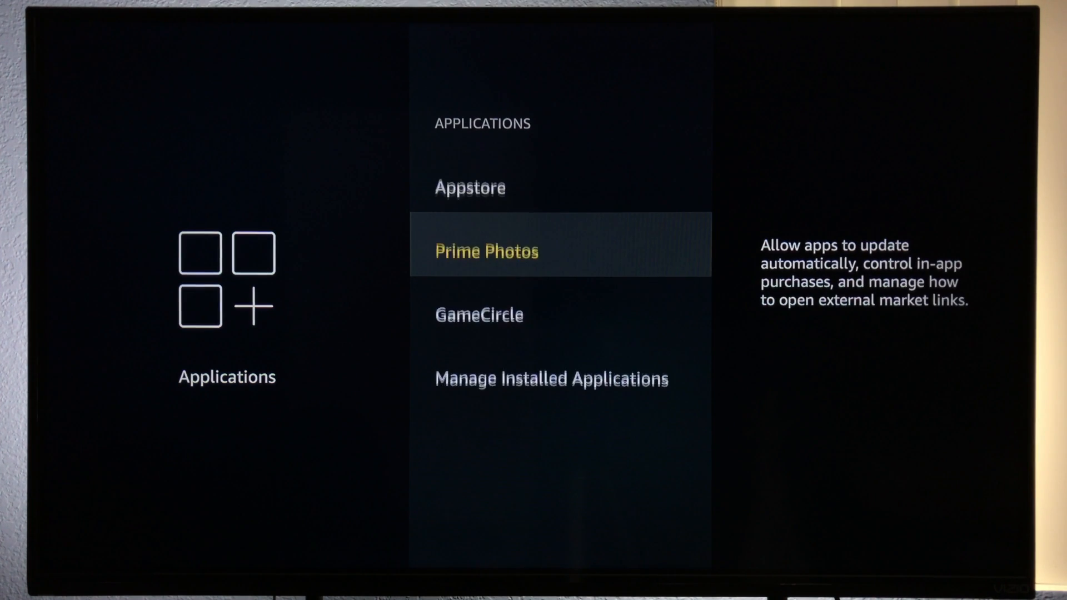
click(551, 379)
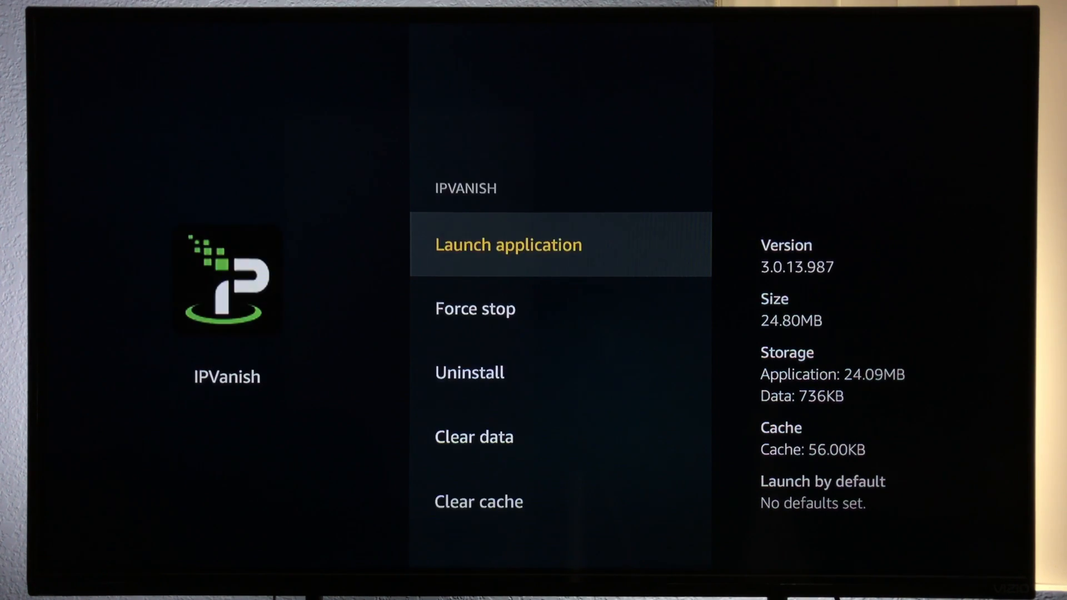
click(507, 245)
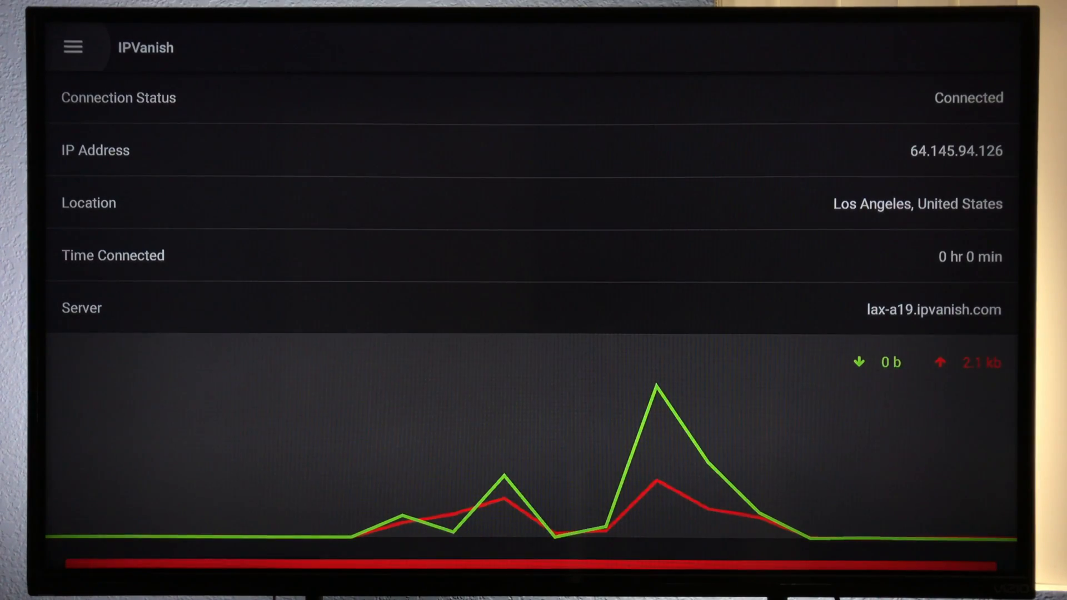